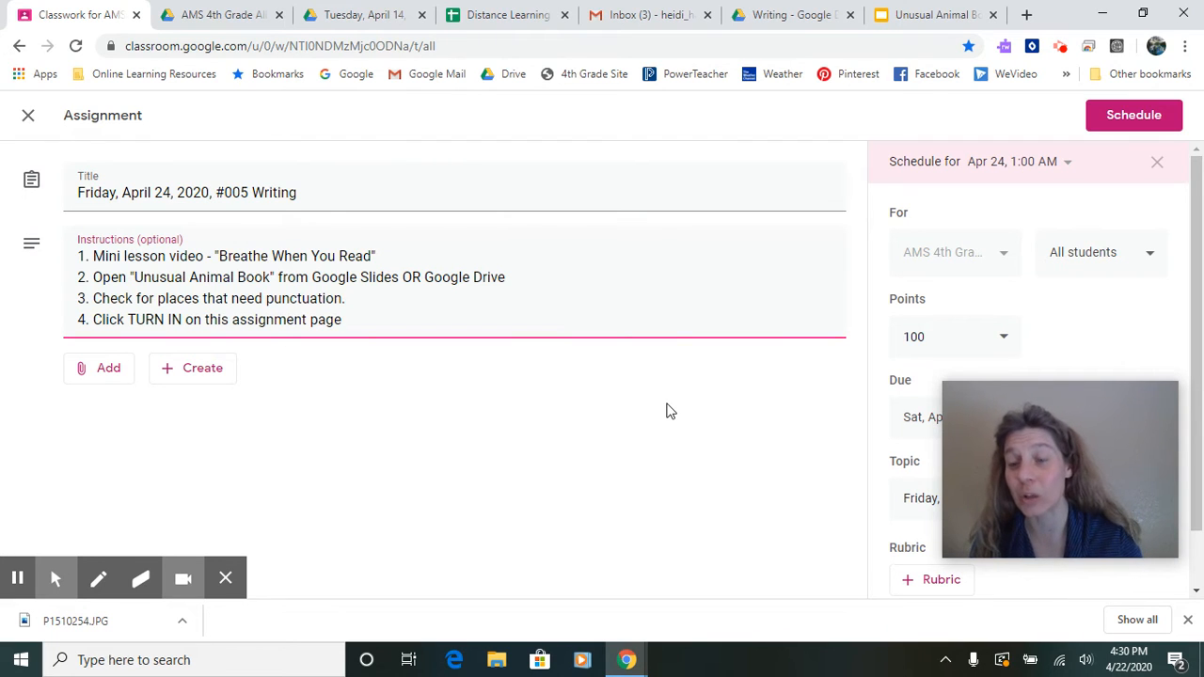
{"action": "mouse_move", "coordinate": [730, 393]}
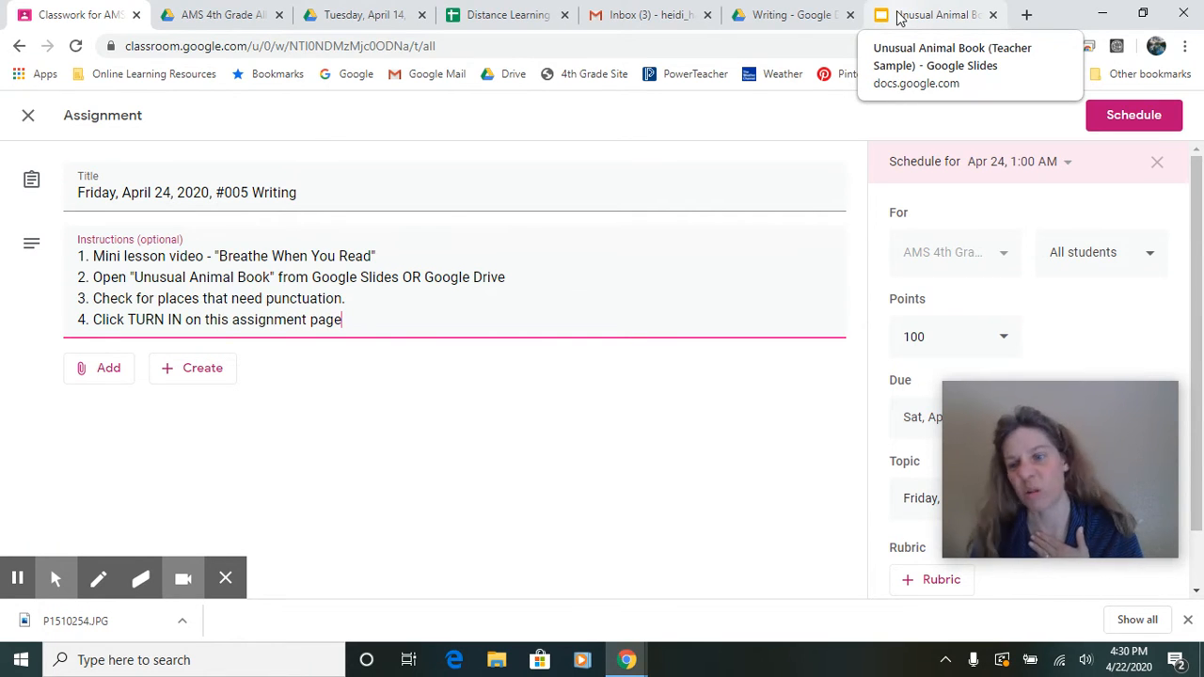
Step: Switch to the Unusual Animal Book presentation showing slide 1's armadillo paragraph
{"action": "left_click", "coordinate": [932, 15]}
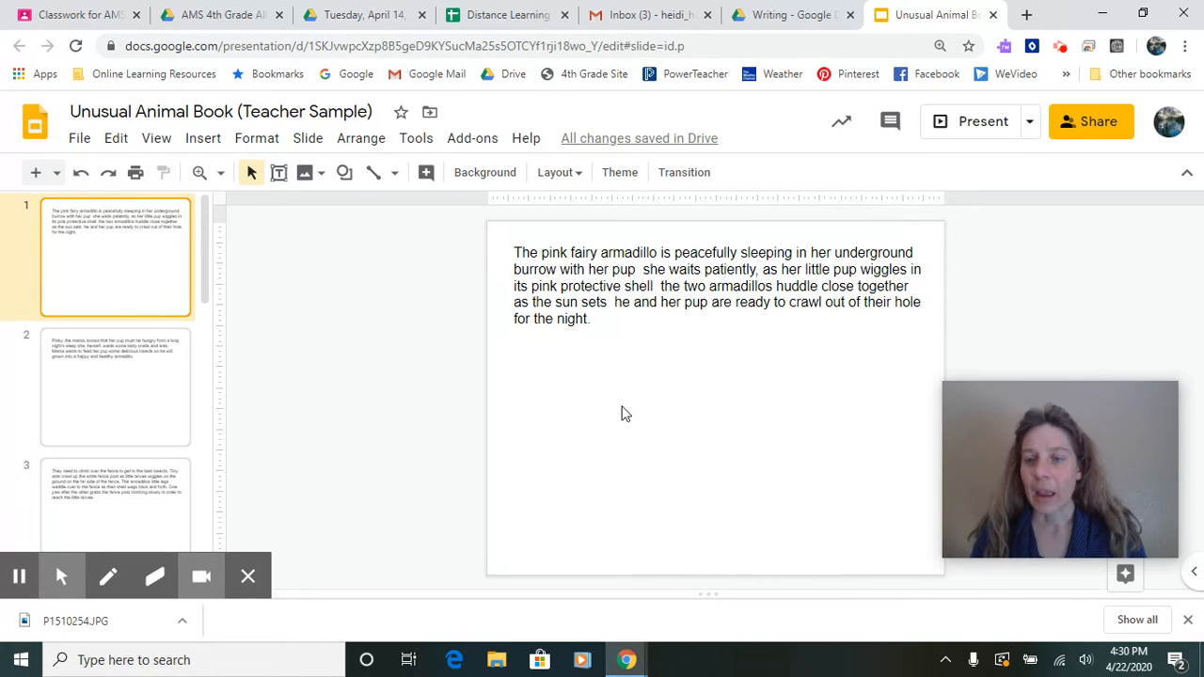
{"action": "mouse_move", "coordinate": [696, 457]}
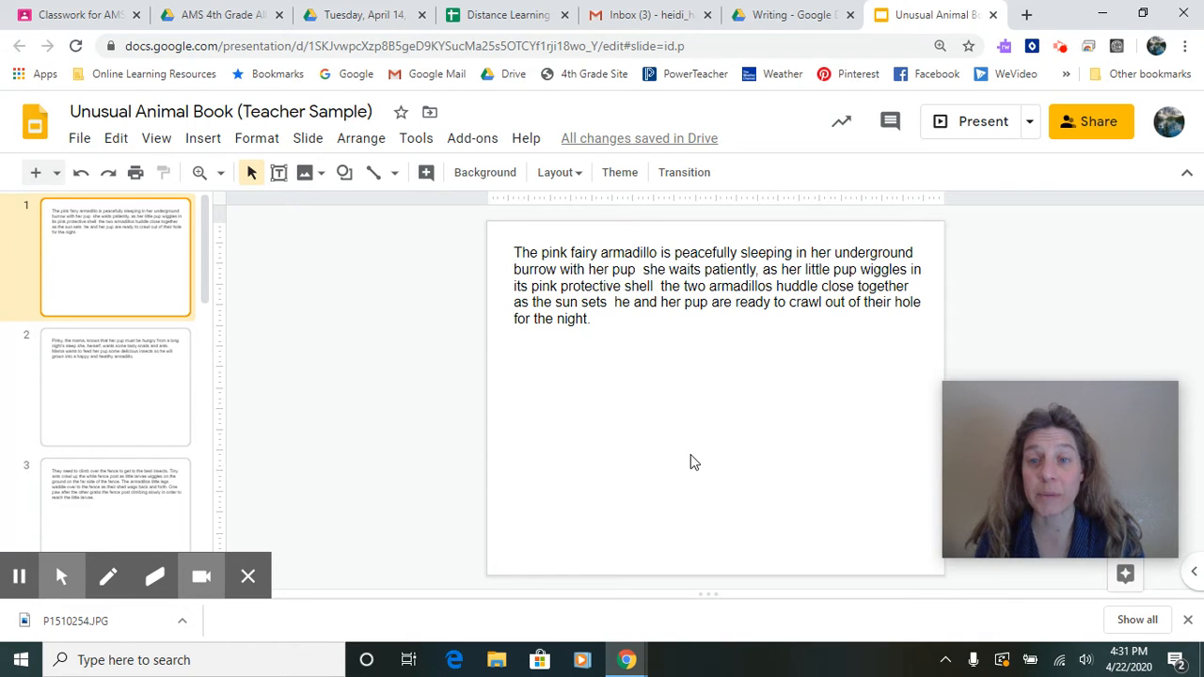
{"action": "mouse_move", "coordinate": [700, 453]}
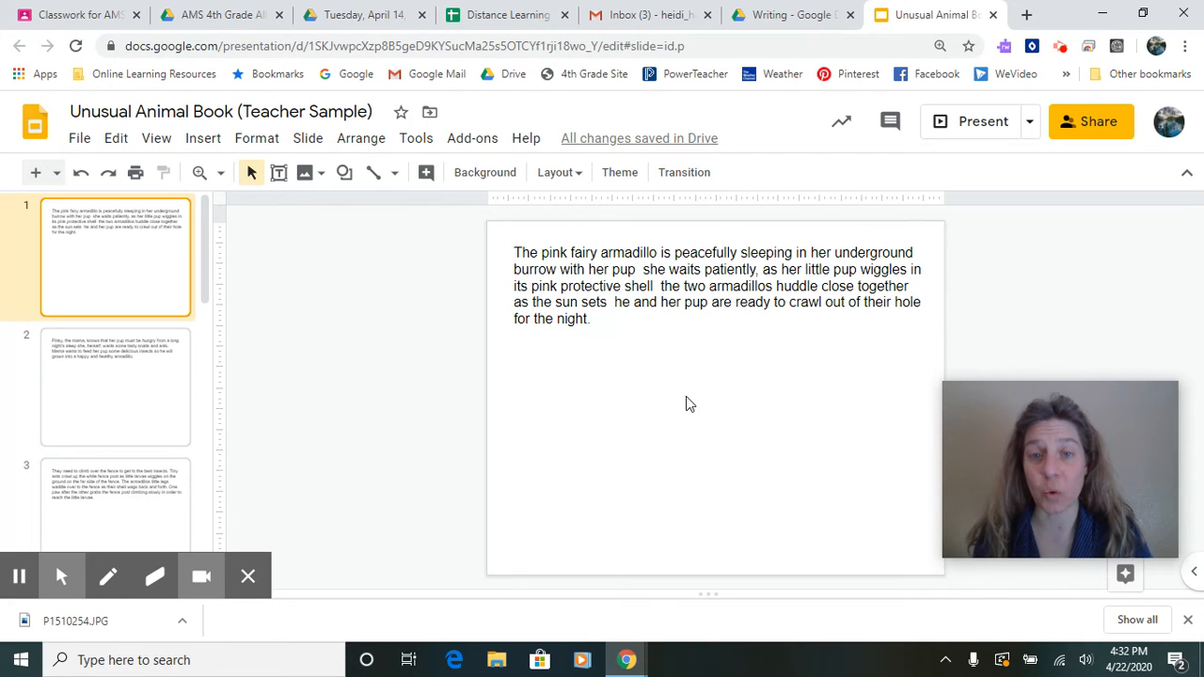
Step: Add periods and capital letters to split slide 1's armadillo paragraph into four sentences
{"action": "left_click", "coordinate": [640, 269]}
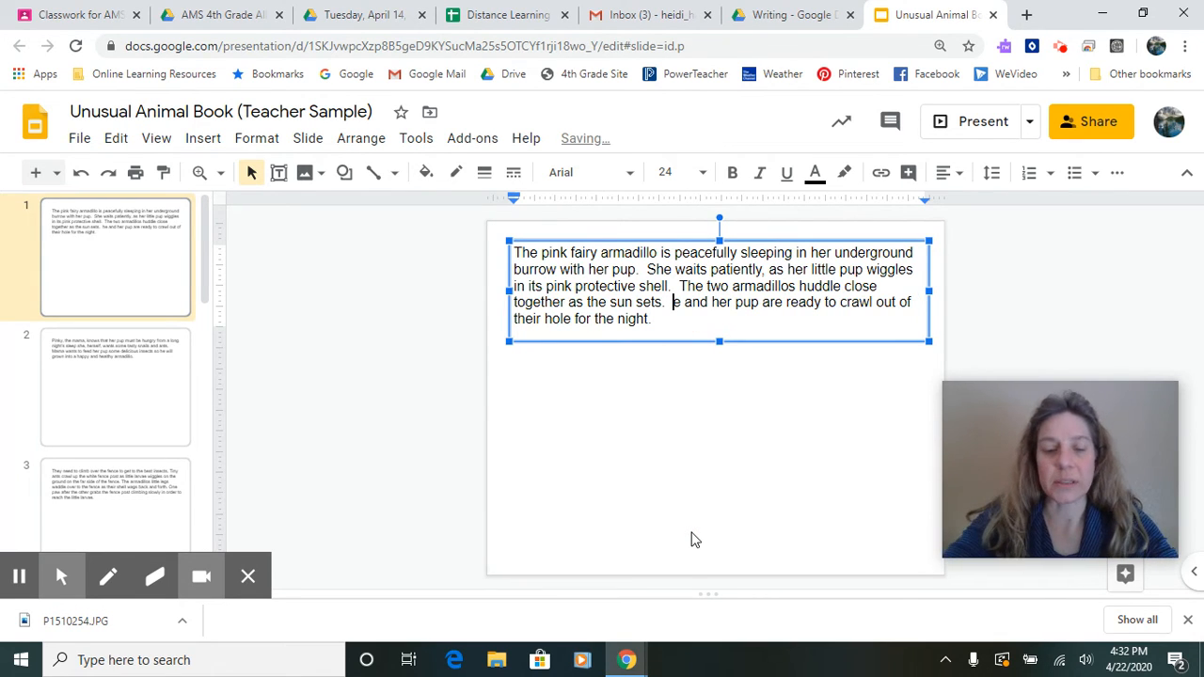
{"action": "type", "text": "H"}
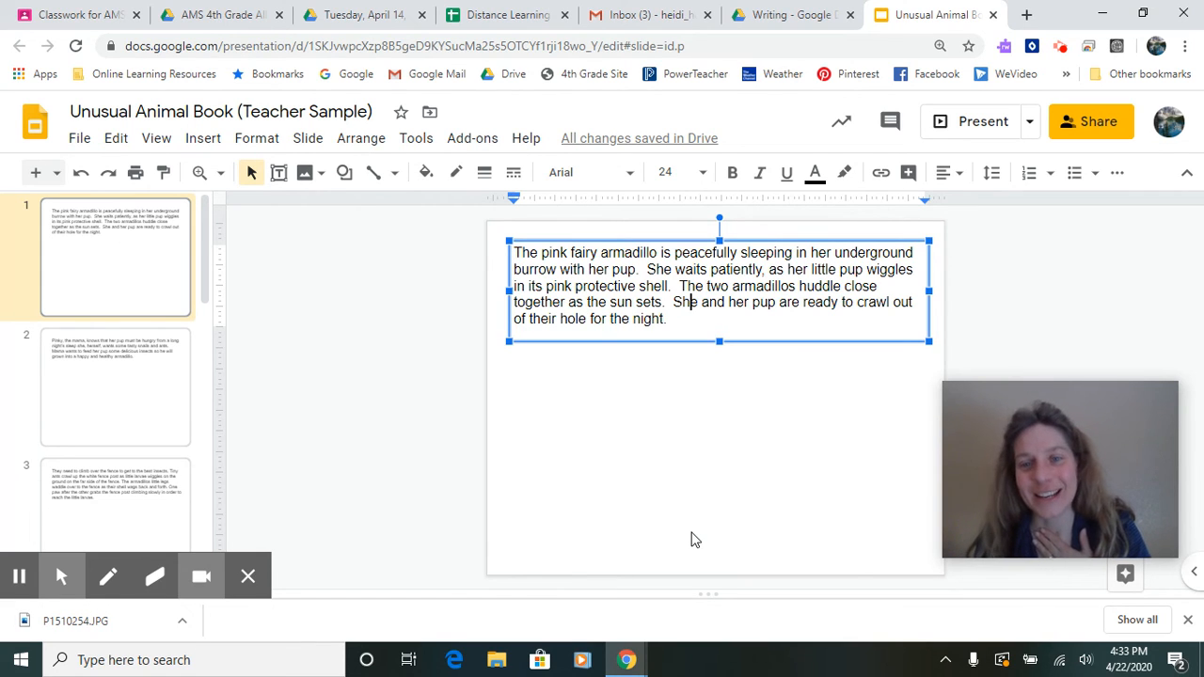
{"action": "mouse_move", "coordinate": [696, 523]}
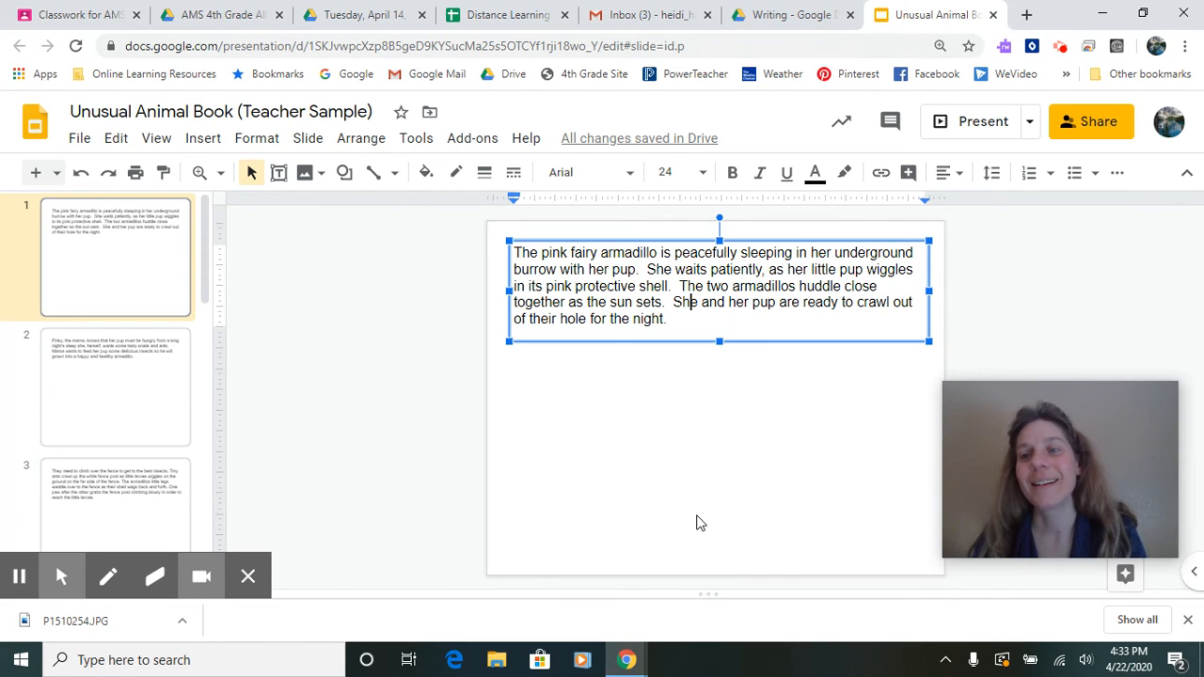
Step: Move to slide 2 to check its Pinky paragraph's punctuation
{"action": "left_click", "coordinate": [114, 386]}
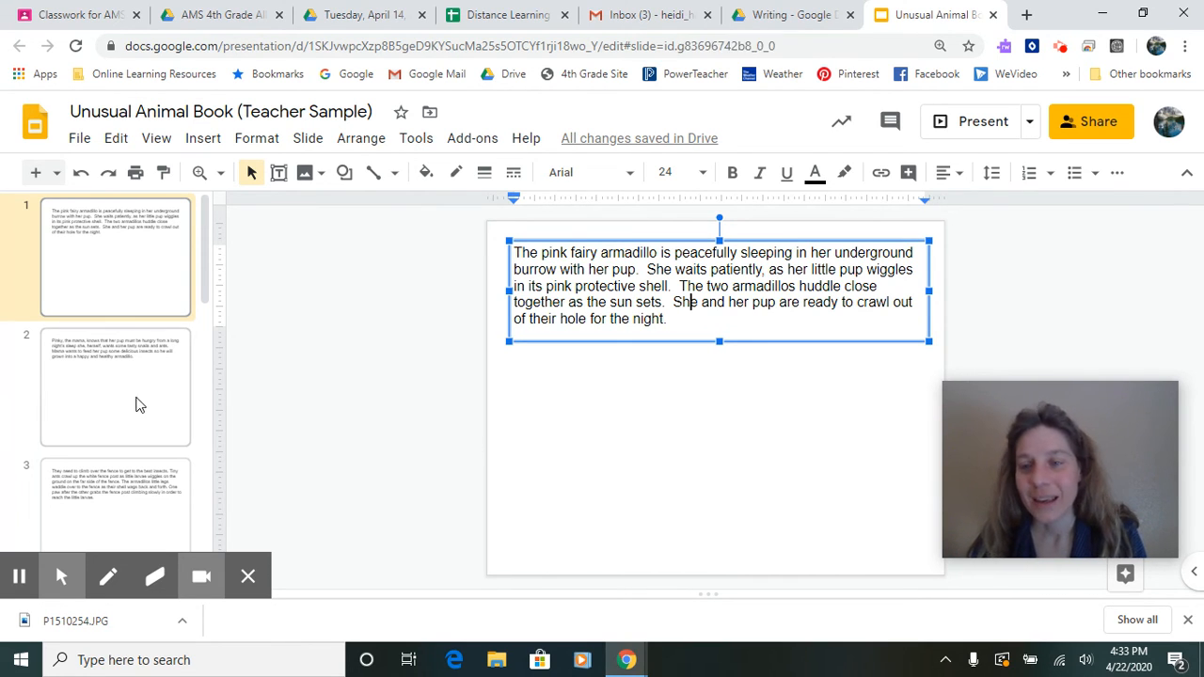
{"action": "left_click", "coordinate": [114, 386]}
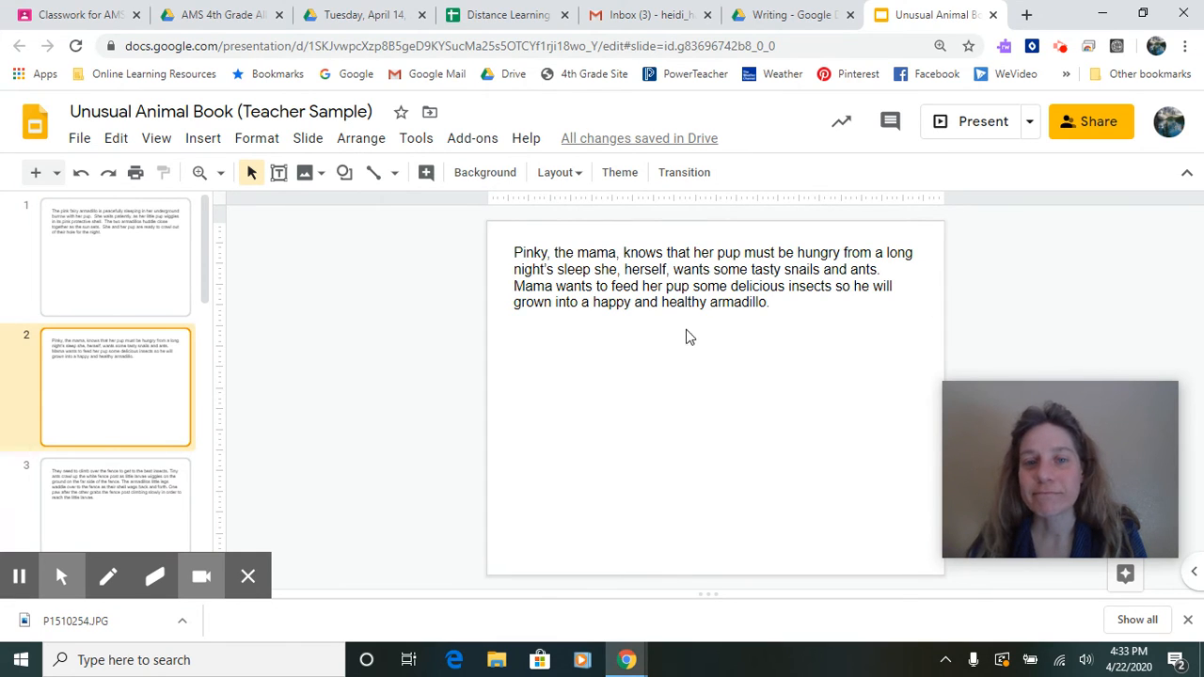
{"action": "mouse_move", "coordinate": [718, 577]}
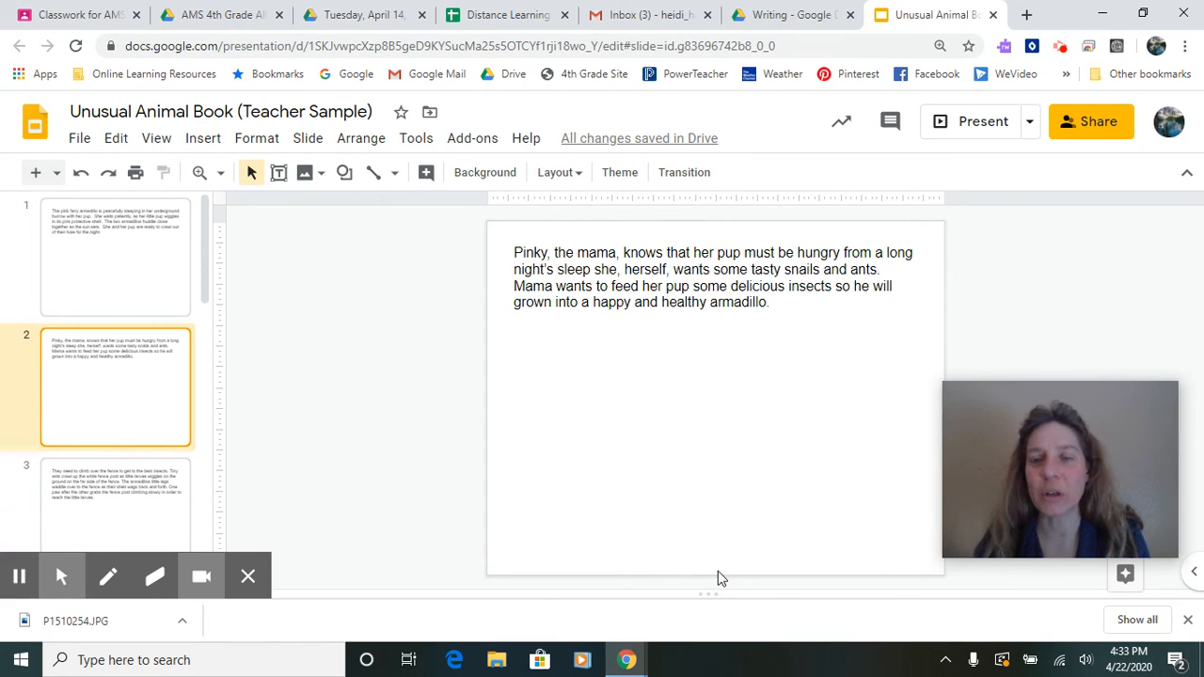